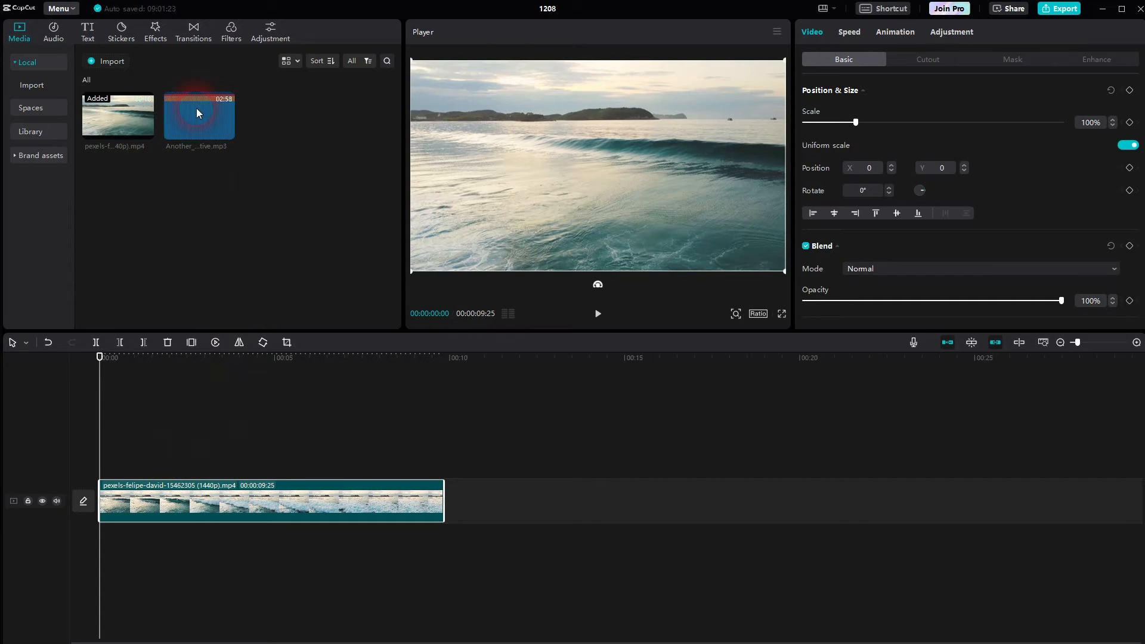
mouse_move(191, 122)
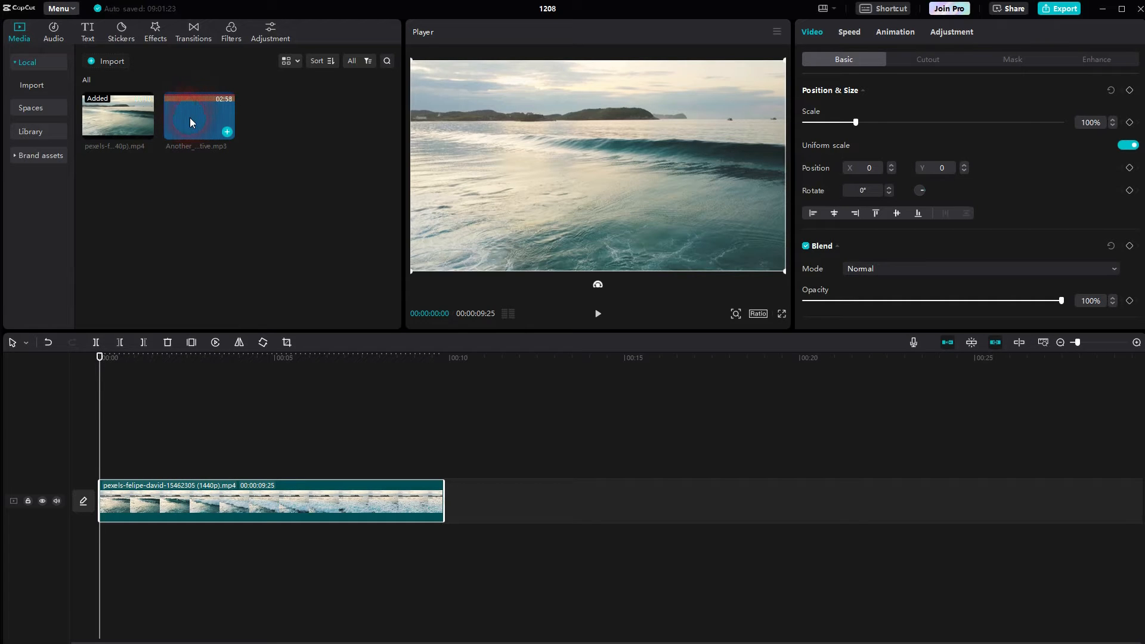
Drag Another_Perspective.mp3 from the media library onto the timeline beneath the ocean video clip
click(198, 116)
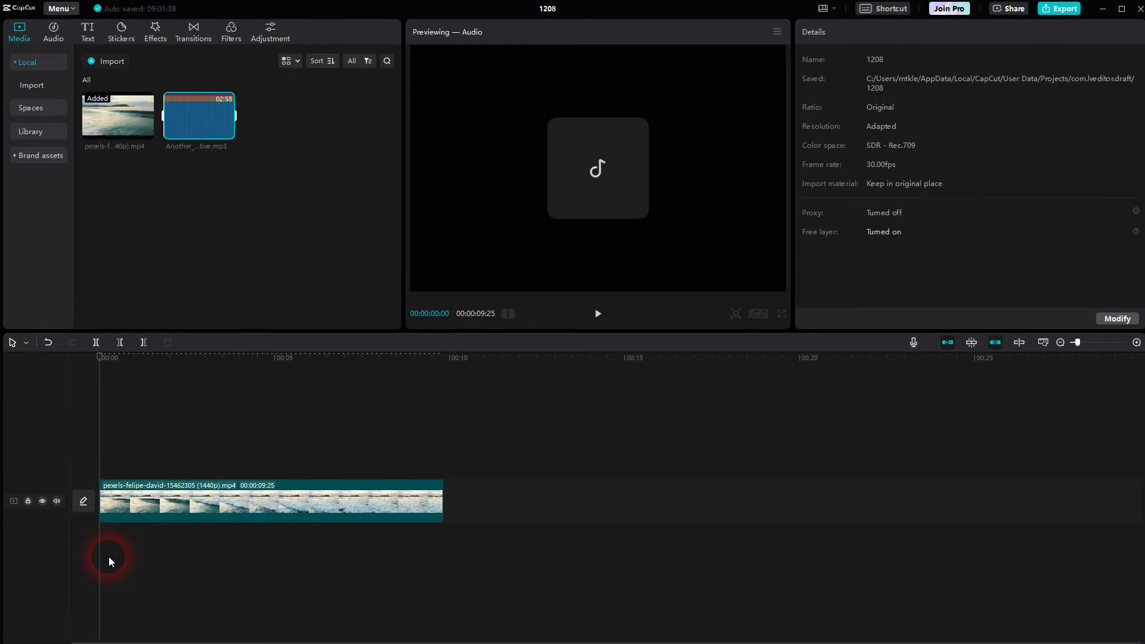
drag(199, 116, 248, 537)
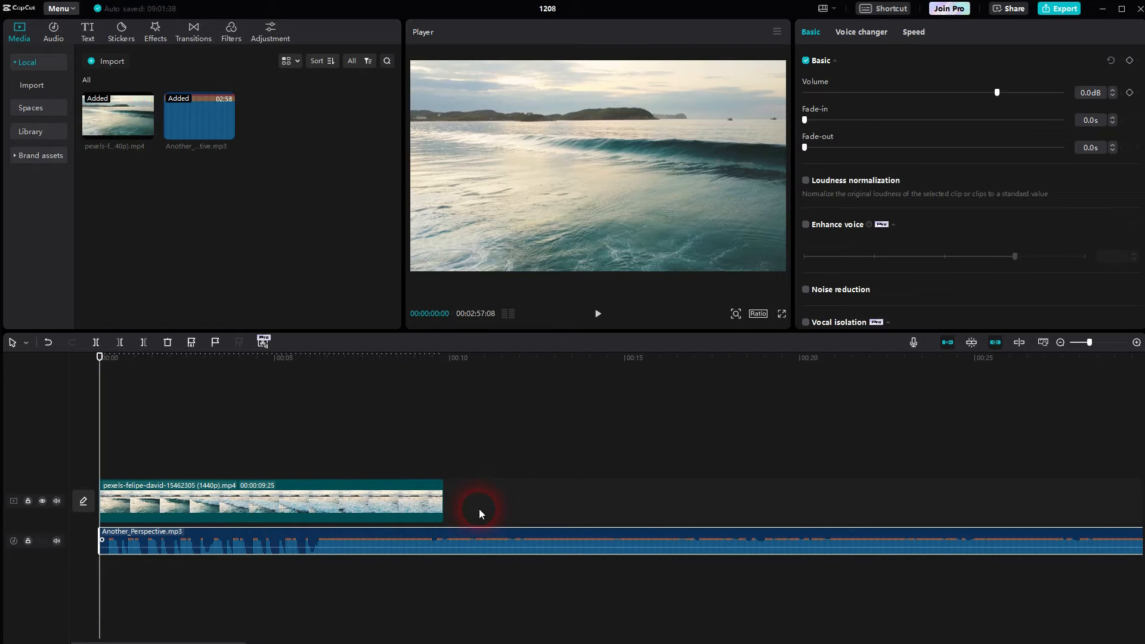
click(820, 9)
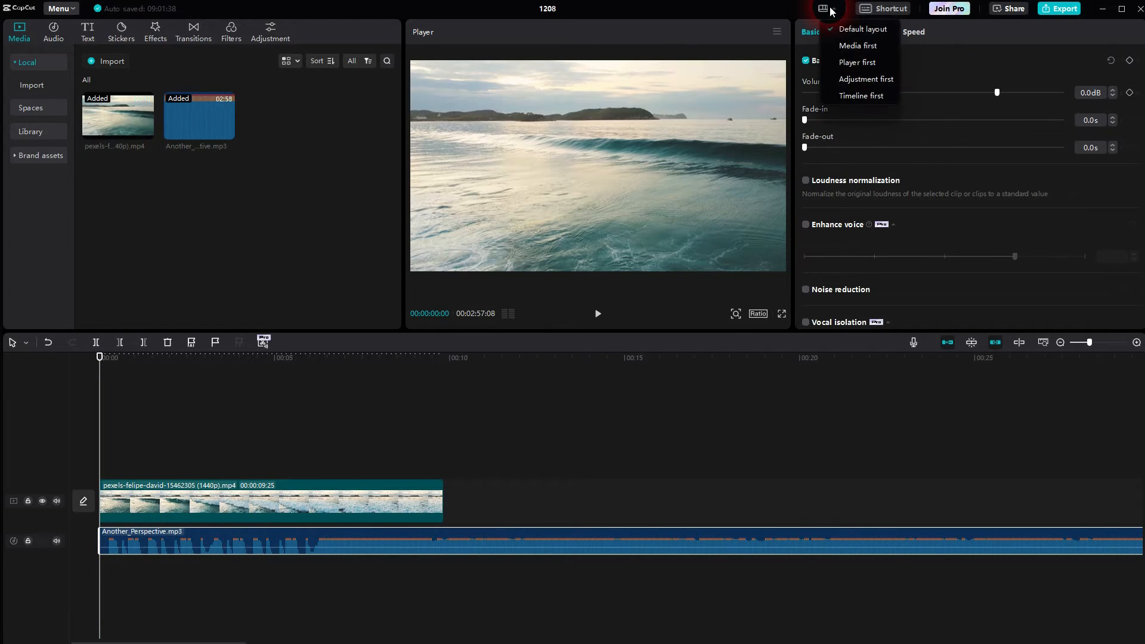
click(585, 501)
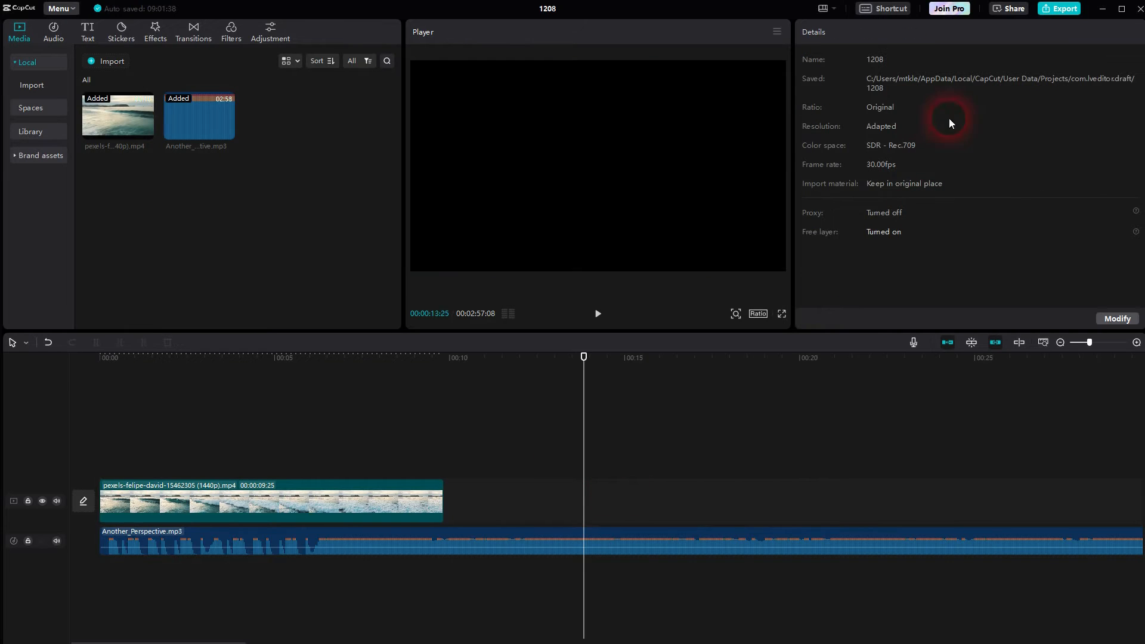
Select the music clip and set its Fade-in slider to about 4.6 seconds
click(660, 504)
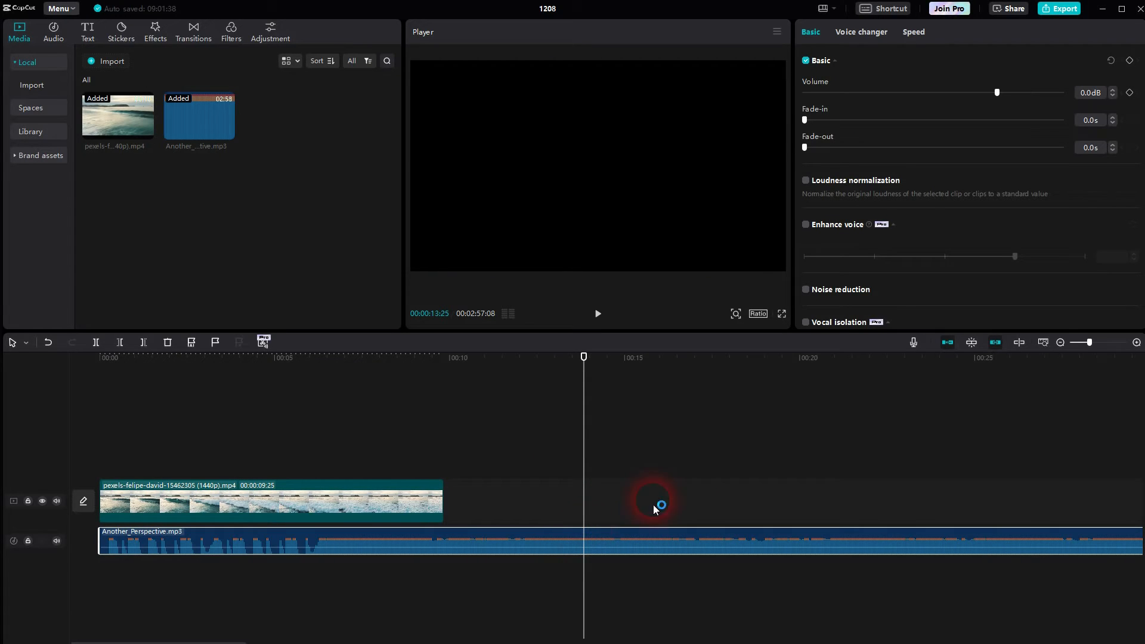
drag(804, 119, 812, 120)
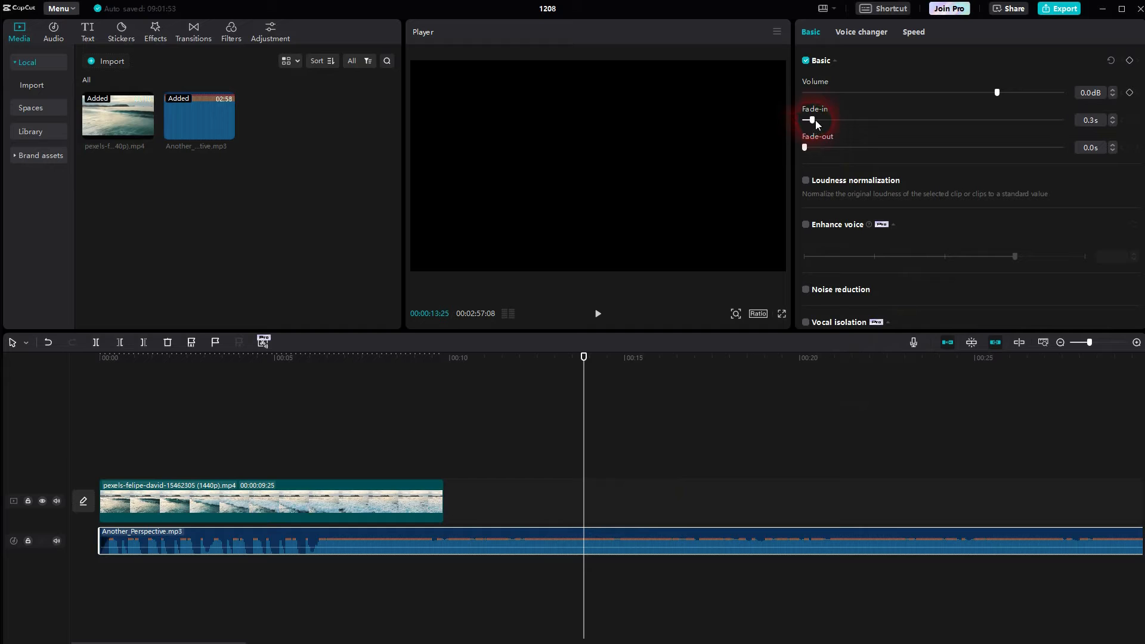
drag(808, 119, 869, 120)
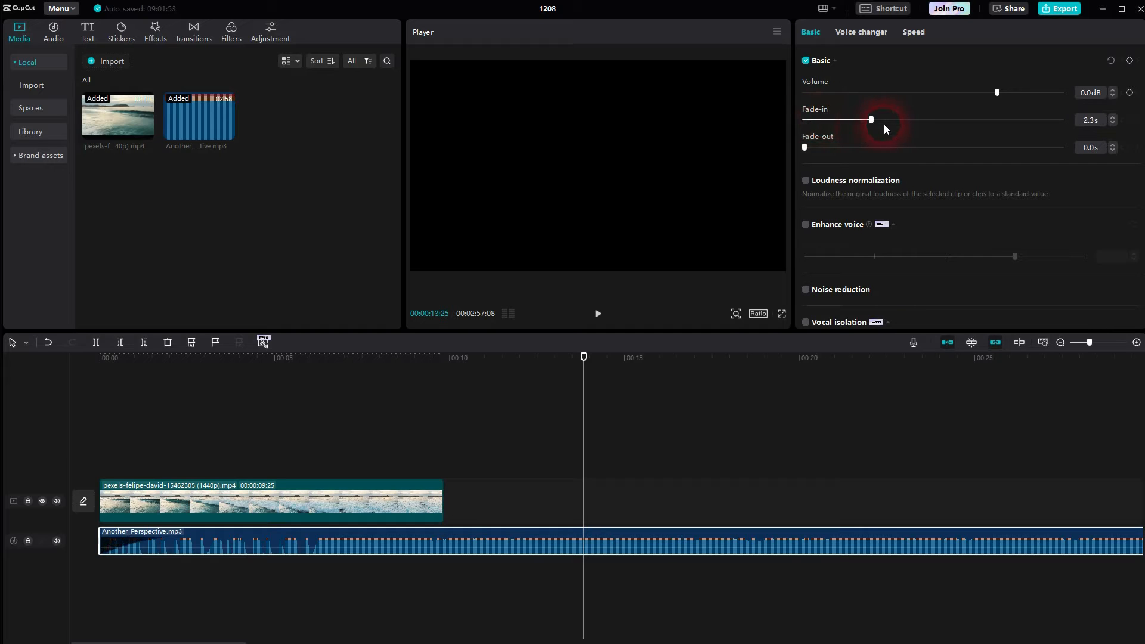
drag(869, 120, 811, 119)
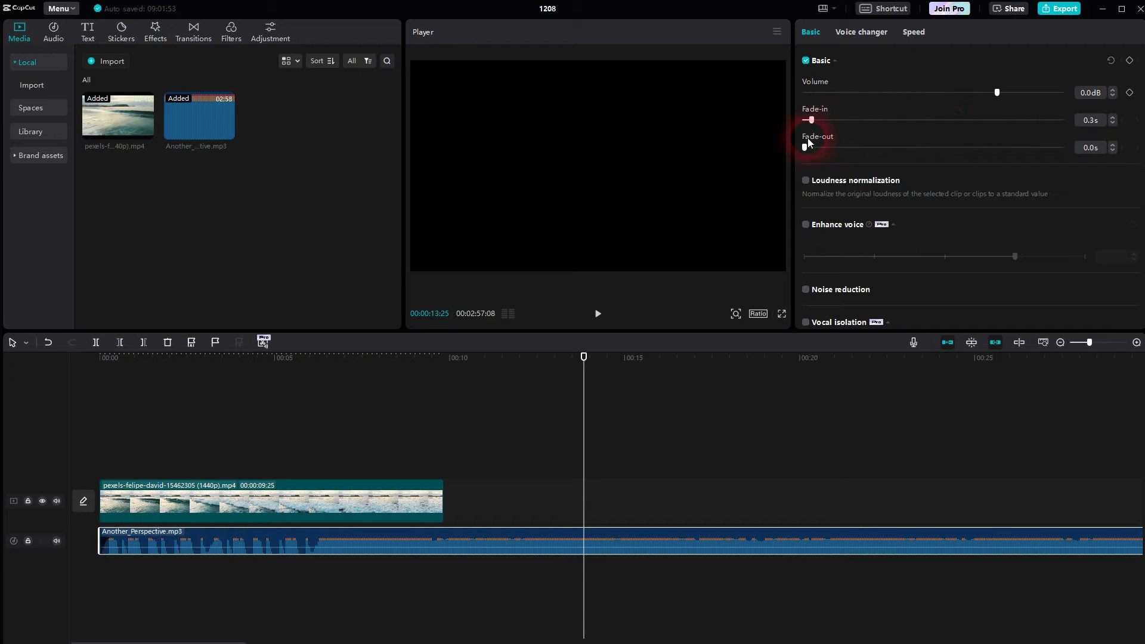
drag(810, 120, 874, 119)
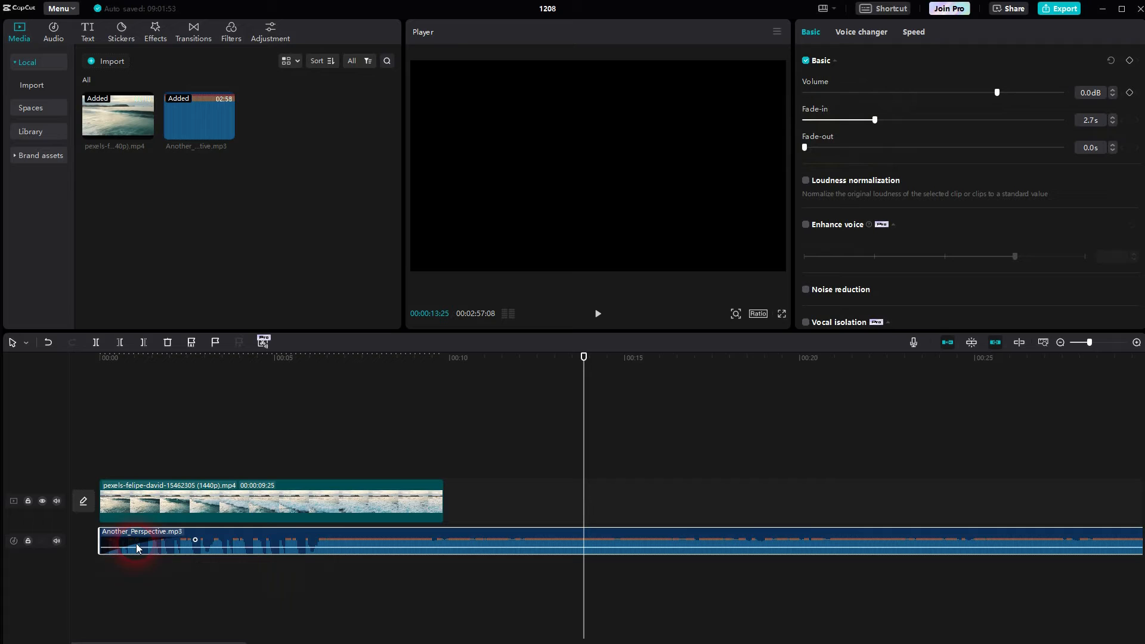
drag(874, 119, 895, 119)
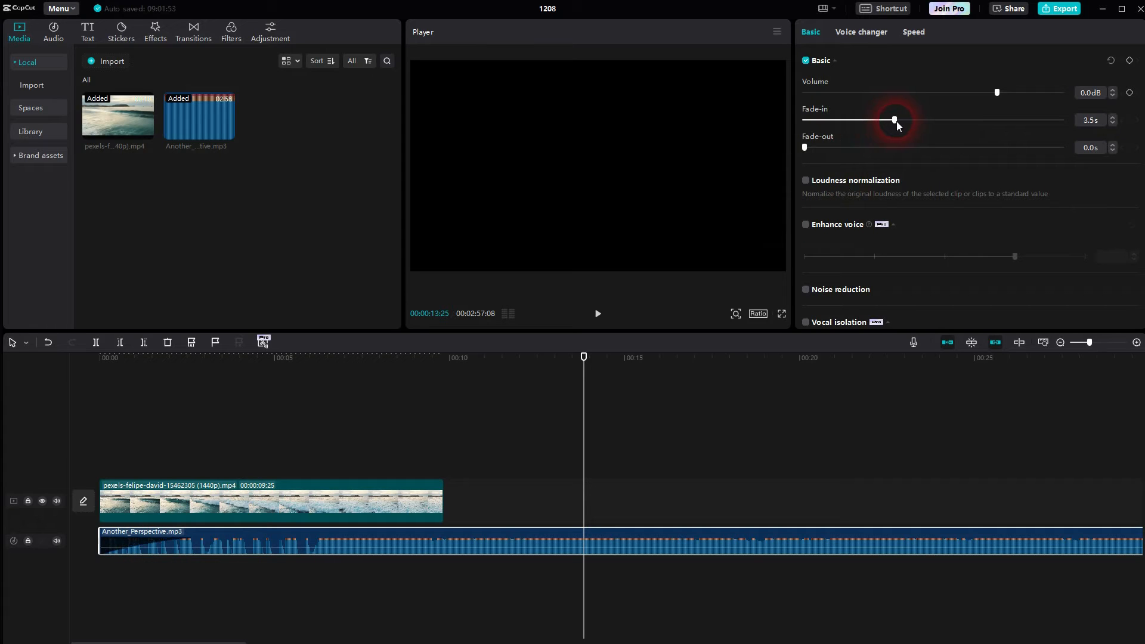
drag(893, 120, 920, 119)
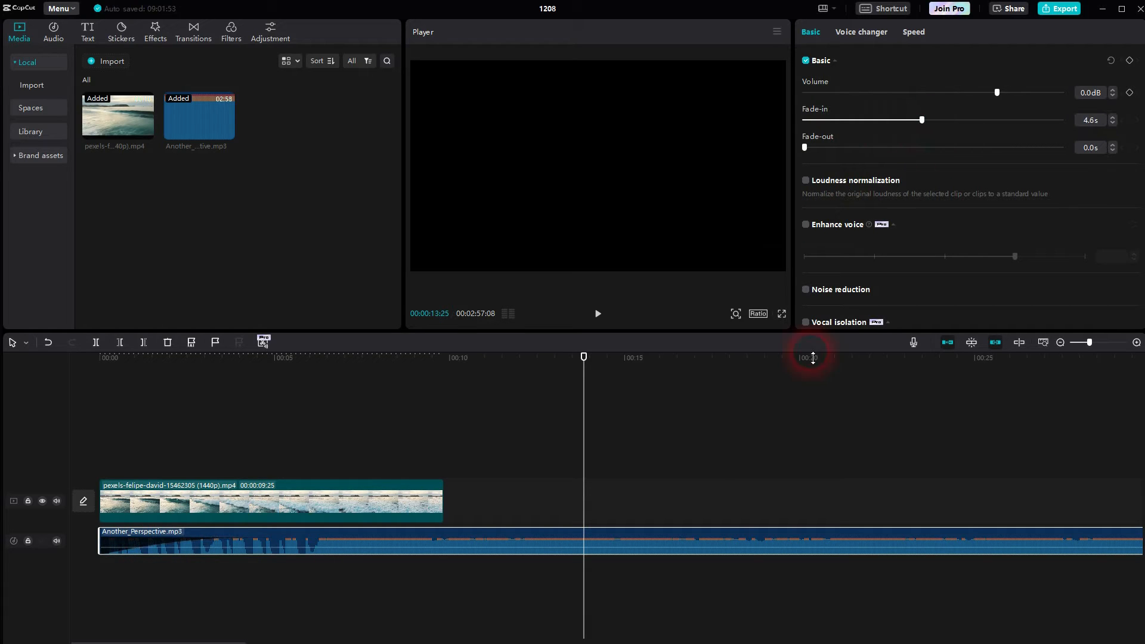
mouse_move(15, 341)
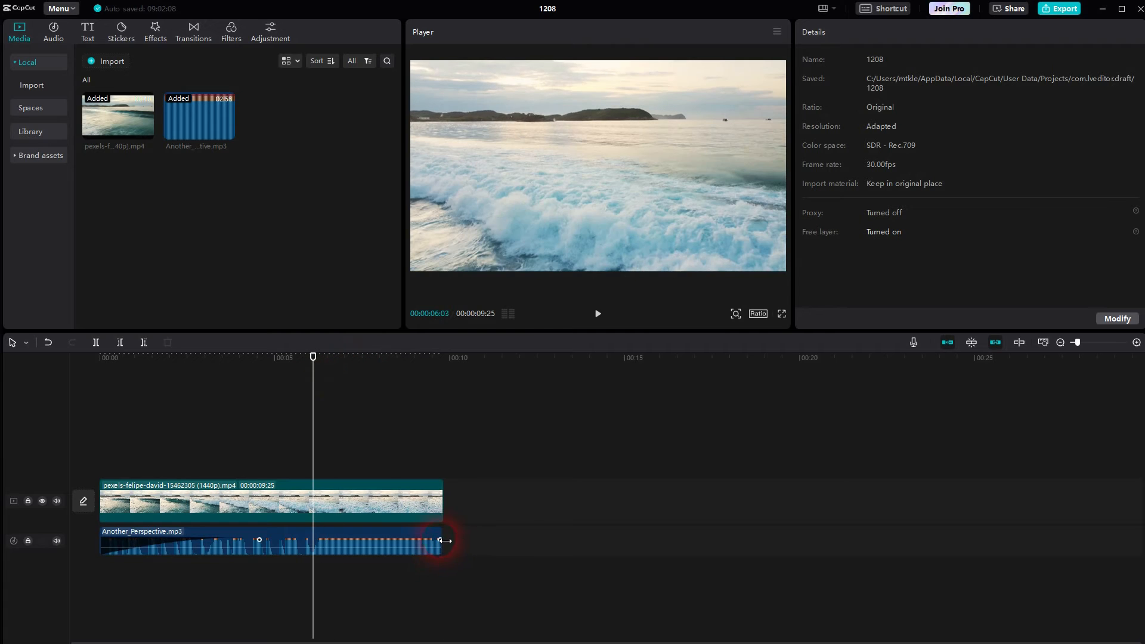
Select the trimmed music clip to adjust its fade-out
click(265, 552)
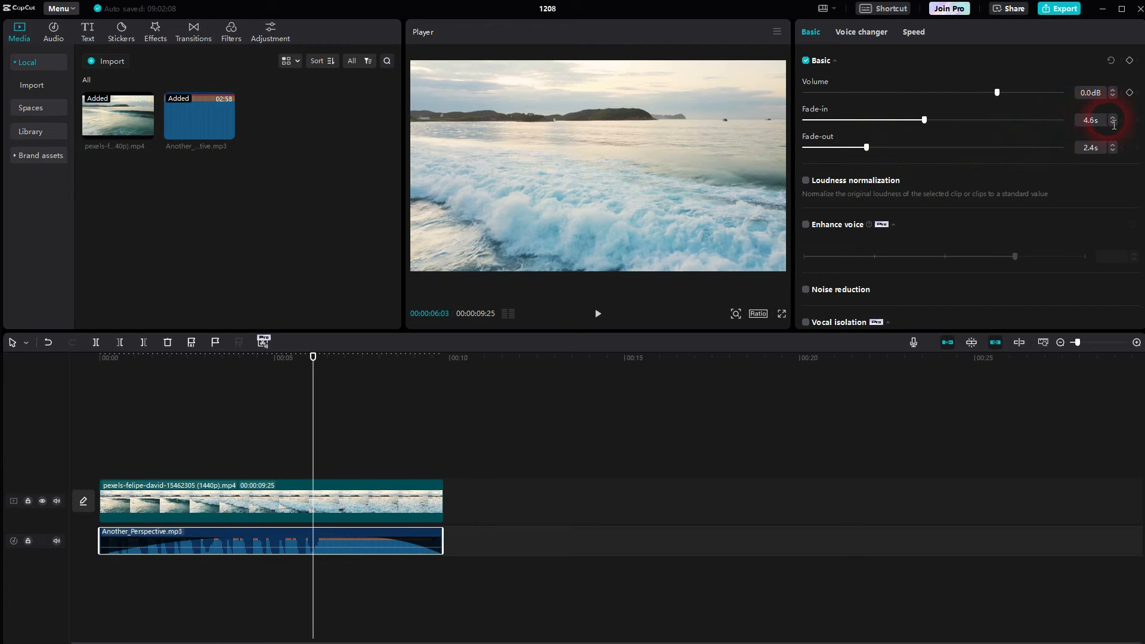
Raise the music clip's fade-in to exactly 5 seconds
click(1114, 117)
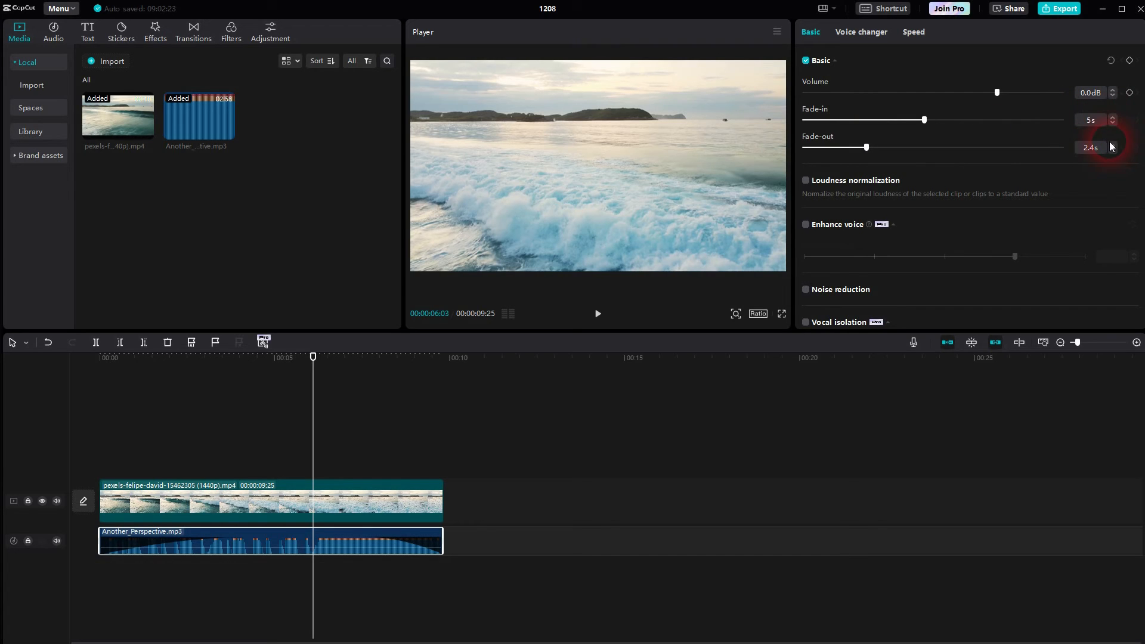